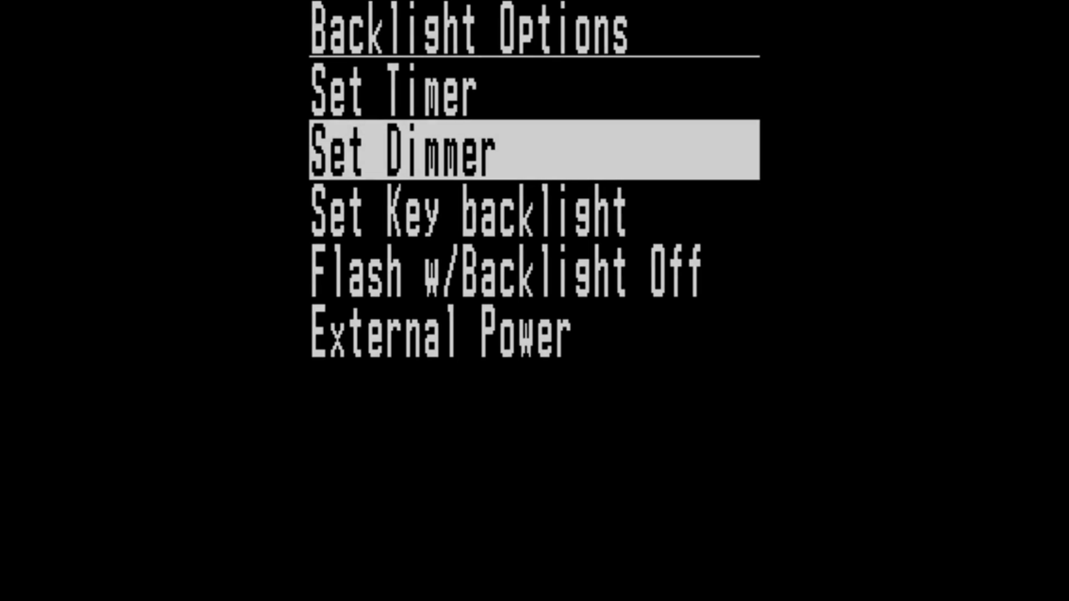
Enter the Backlight Options menu to reach the Set Dimmer setting.
click(406, 151)
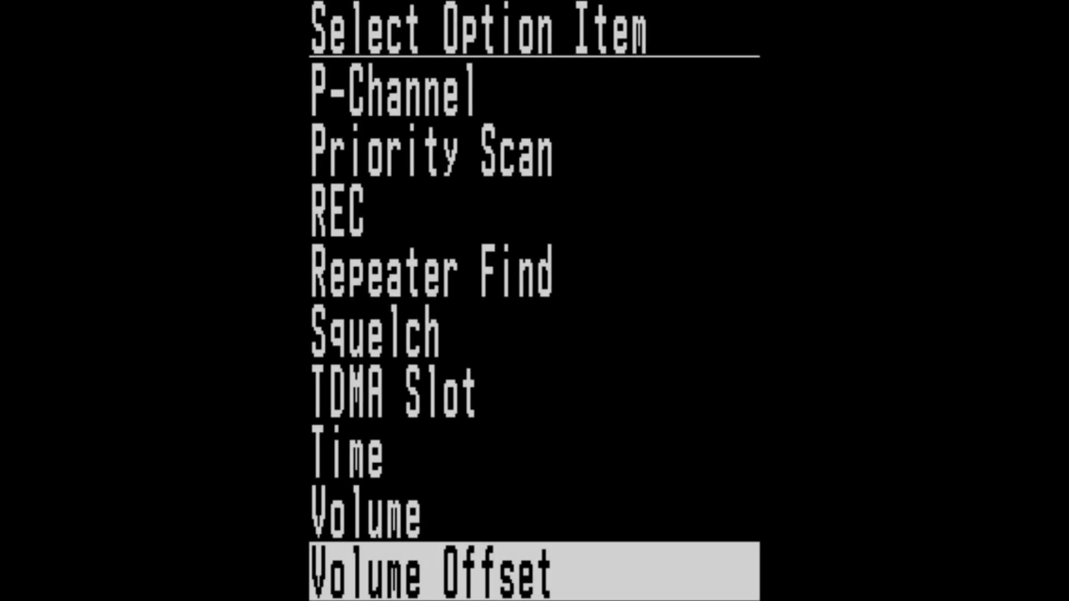
Scroll the Select Option Item list down past Frequency toward System Type, TGID, Unit ID and WACN.
scroll(down, 3)
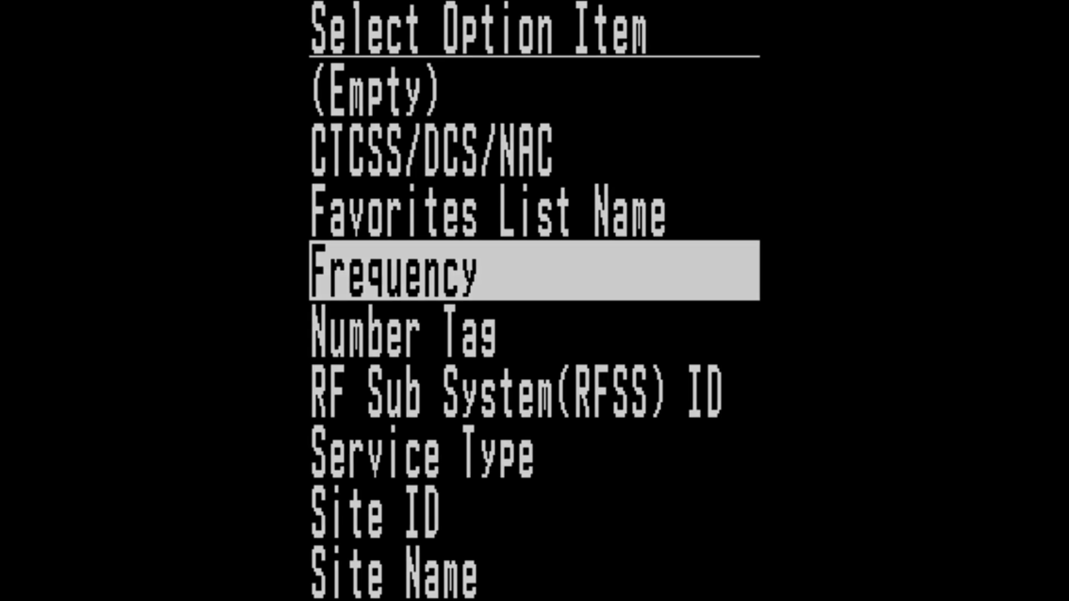
scroll(down, 3)
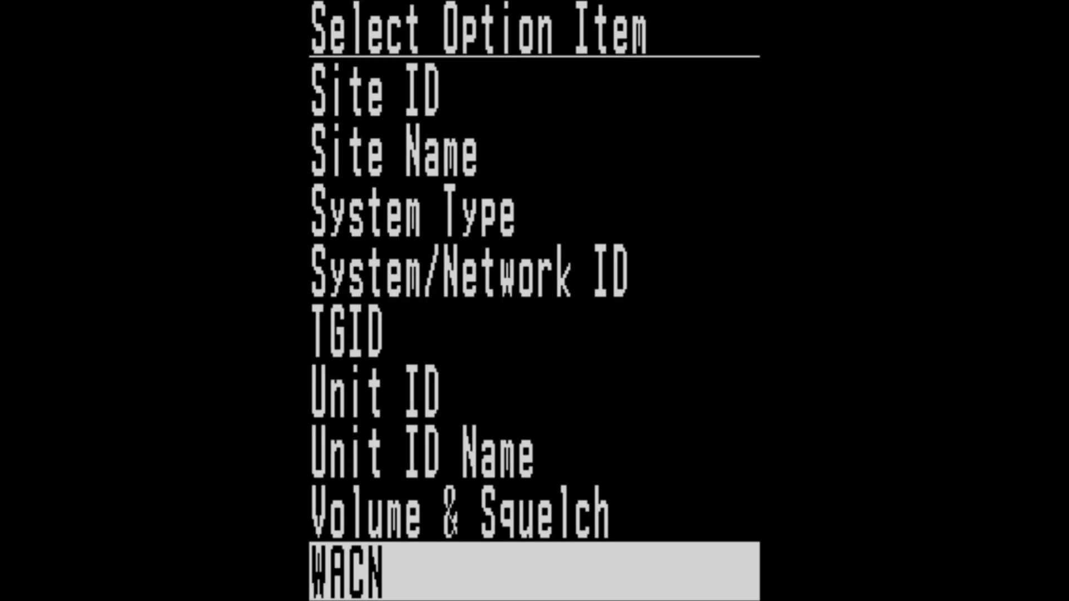